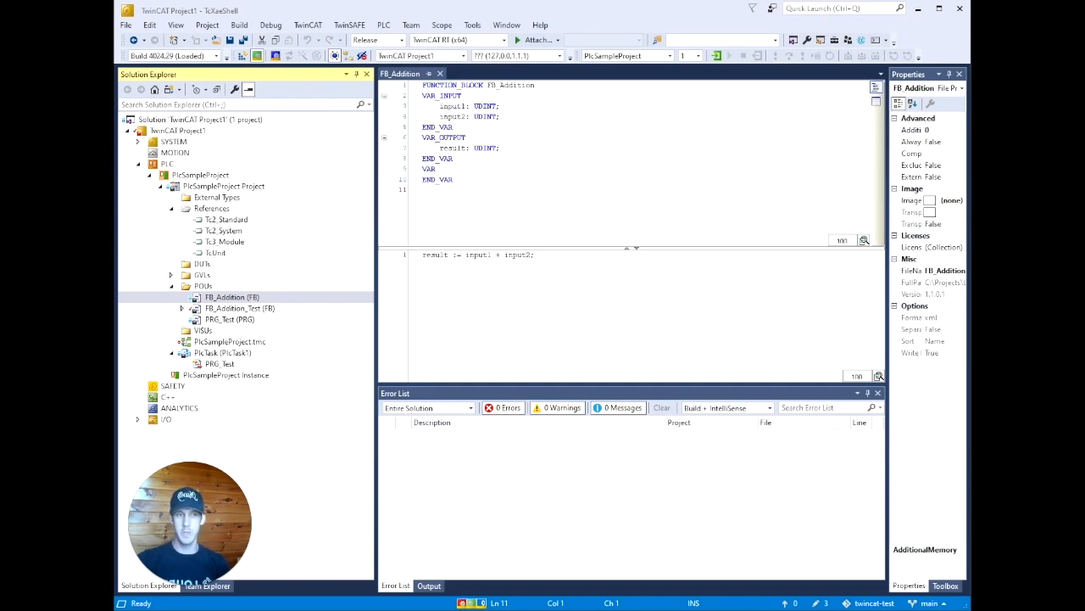
# - Point out the FB_Addition function block and the TcUnit library reference in Solution Explorer
pyautogui.click(229, 296)
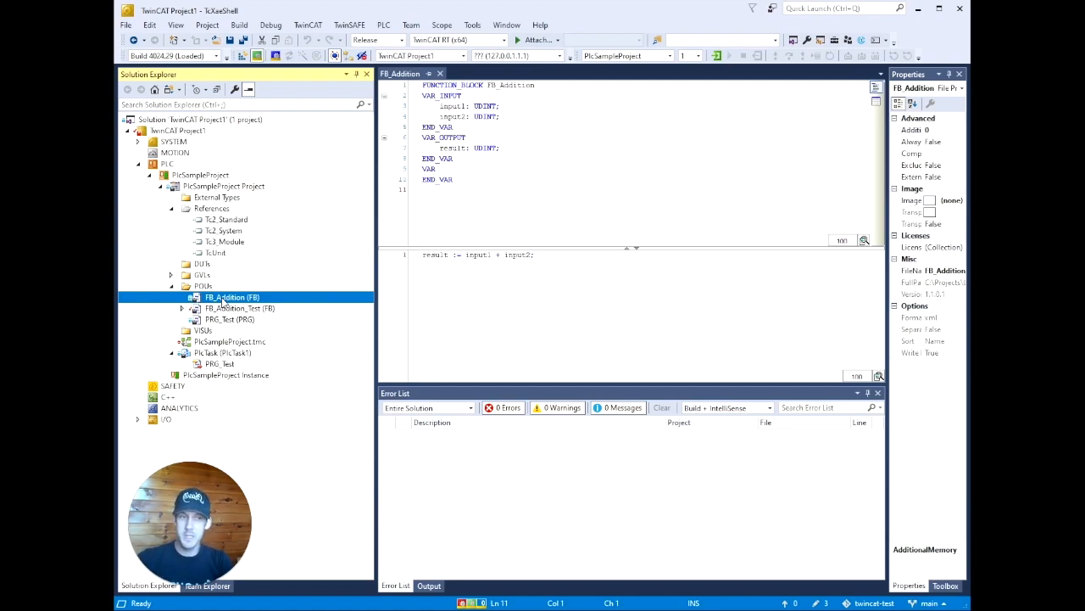
pyautogui.click(215, 253)
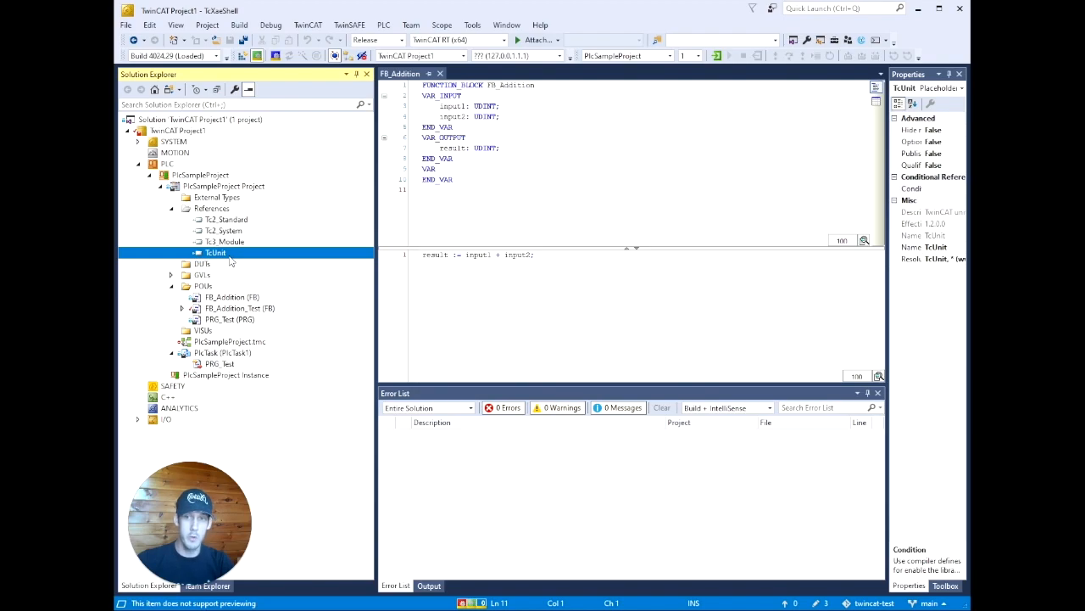
pyautogui.click(231, 296)
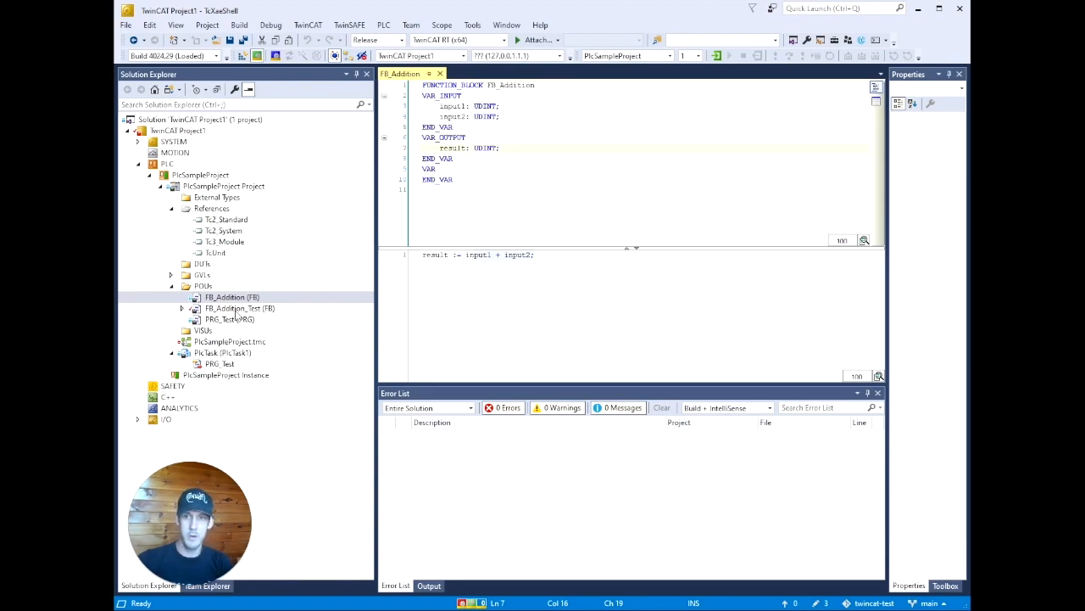
# - Show FivePlusTwoEqualsSeven in FB_Addition_Test with its adder call, AssertEquals and TEST_FINISHED
pyautogui.doubleClick(241, 308)
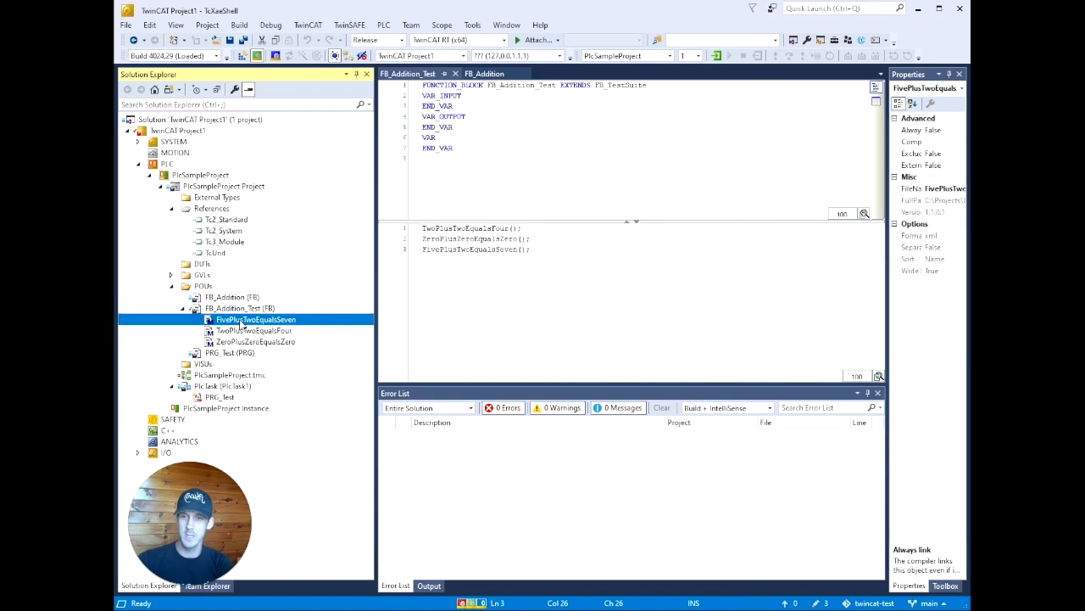
pyautogui.doubleClick(257, 318)
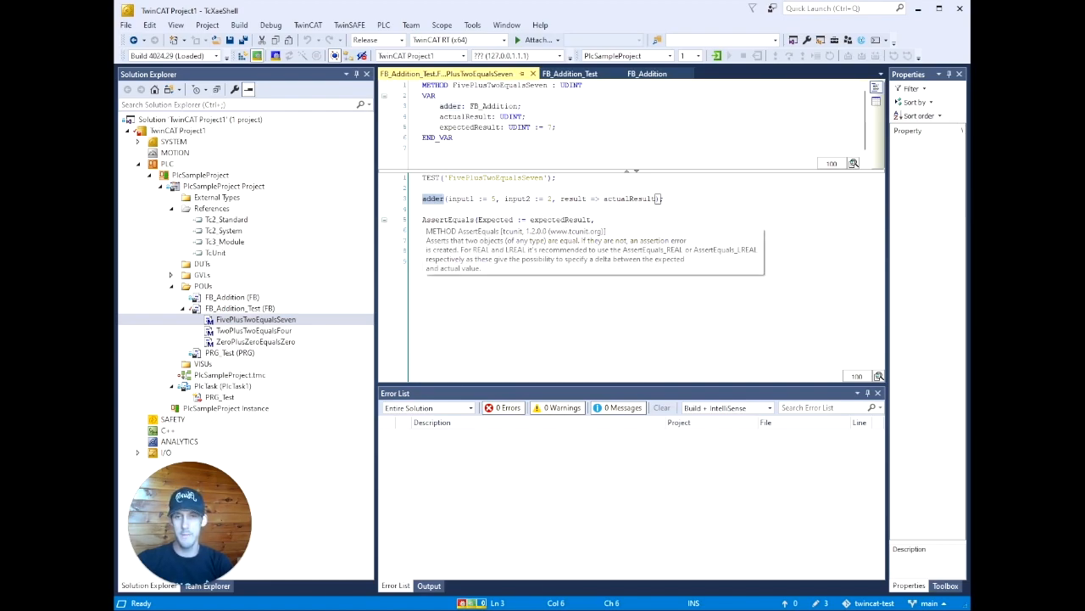
pyautogui.click(214, 251)
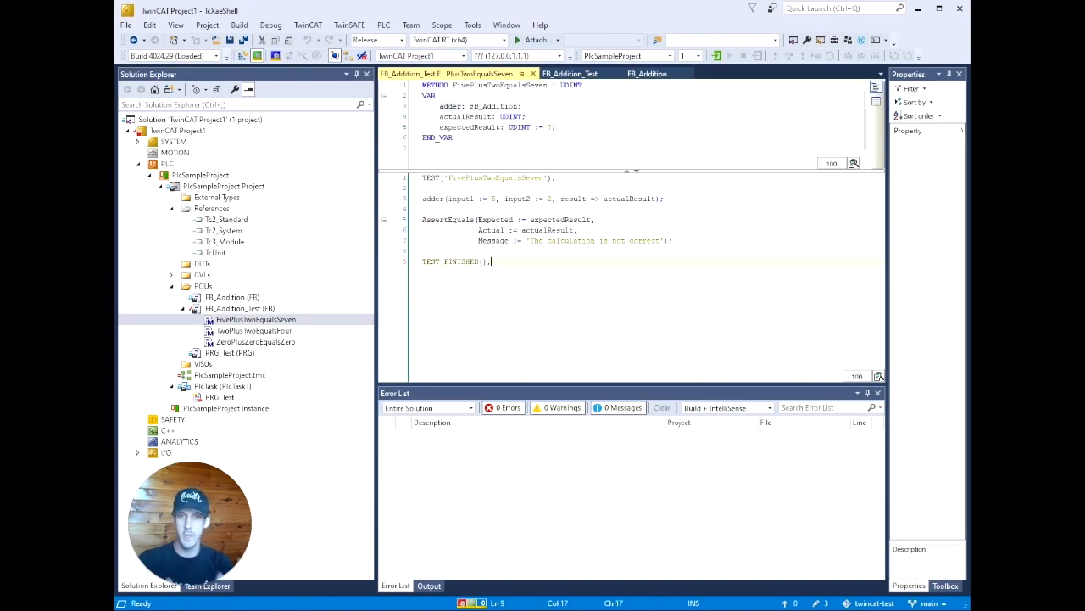
pyautogui.doubleClick(562, 219)
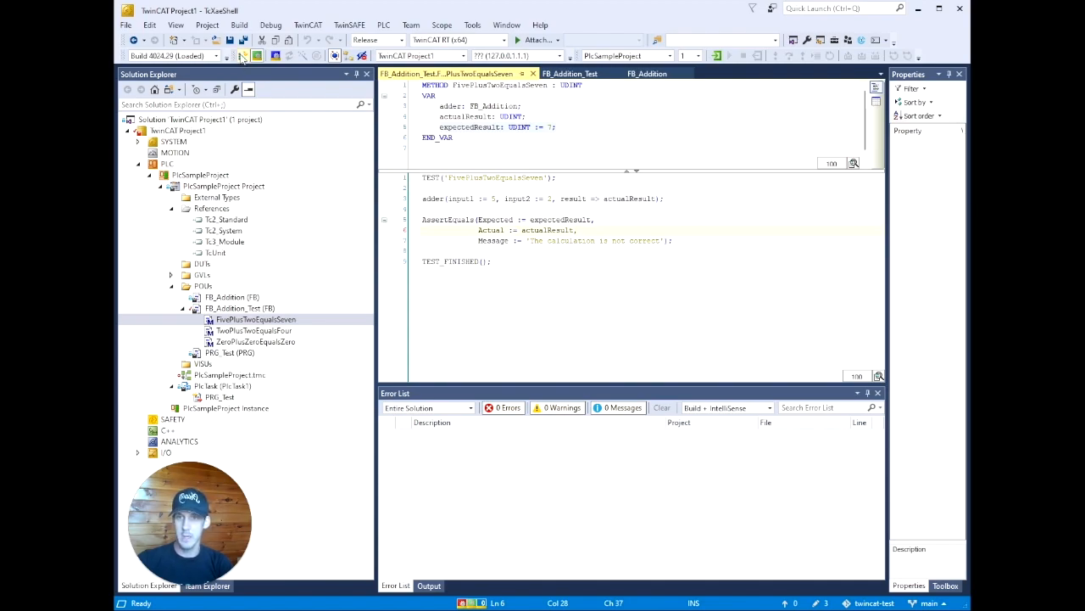
# - Run the PLC so TcUnit results appear in the Error List
pyautogui.click(241, 56)
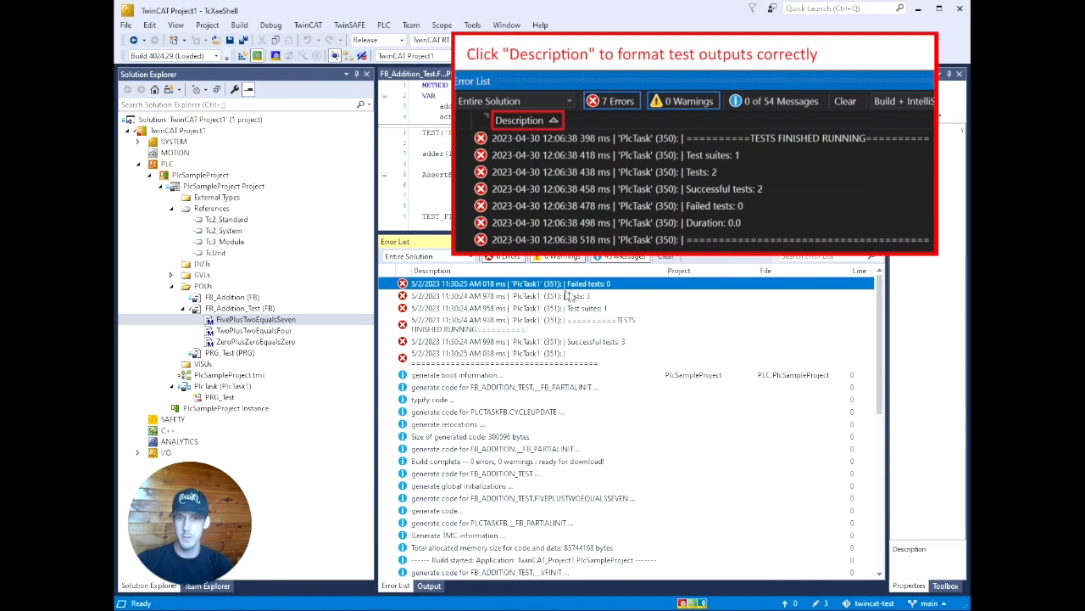
pyautogui.moveTo(573, 299)
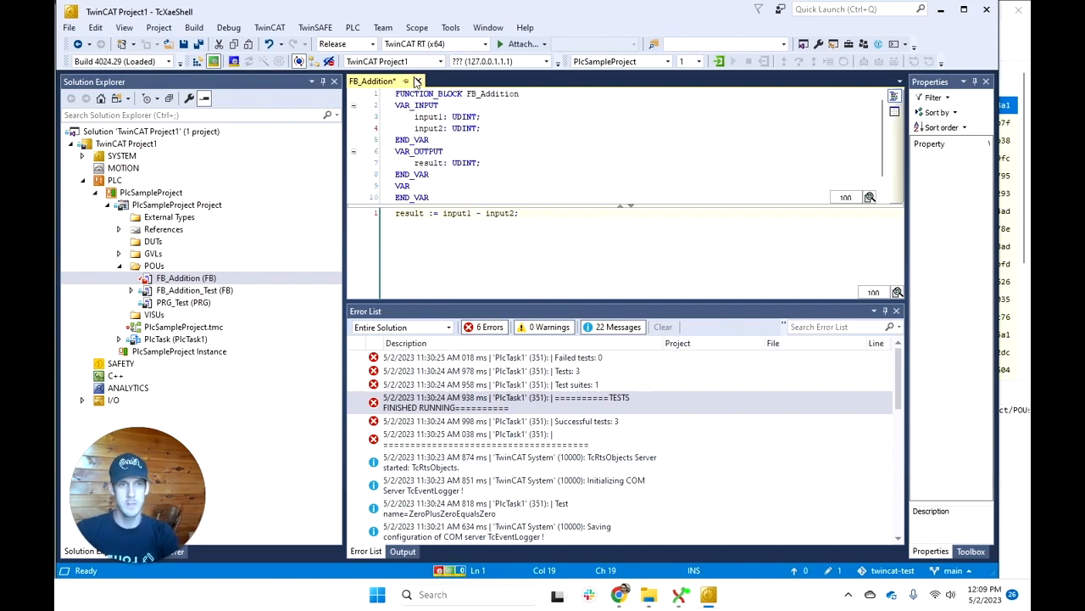
# - Save FB_Addition after changing the + to - in its implementation
pyautogui.click(186, 278)
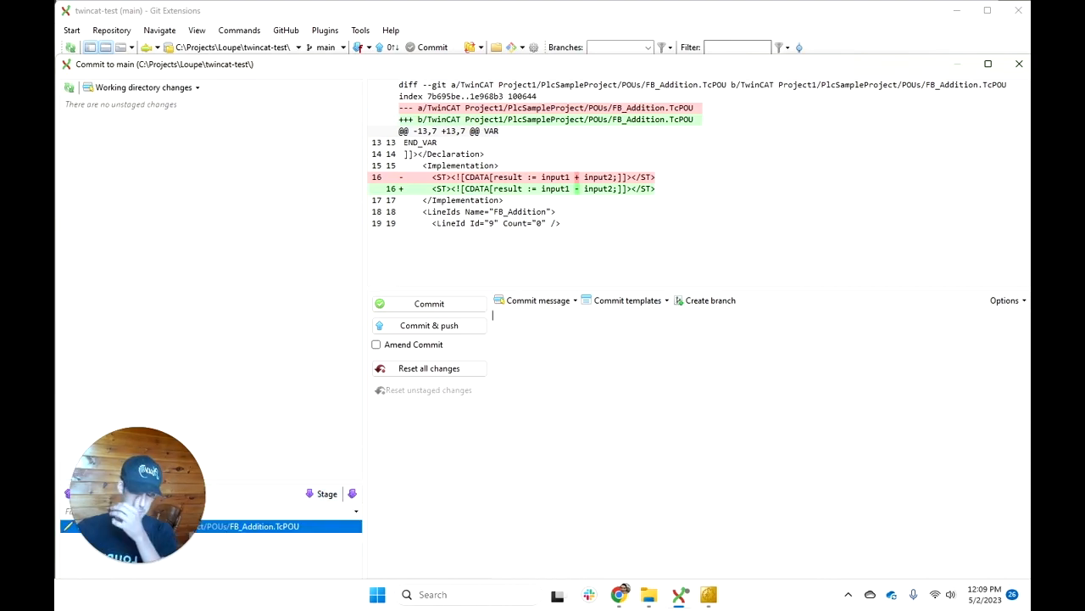
# - Commit and push the subtraction change with the message 'Break the'
pyautogui.write('Break the')
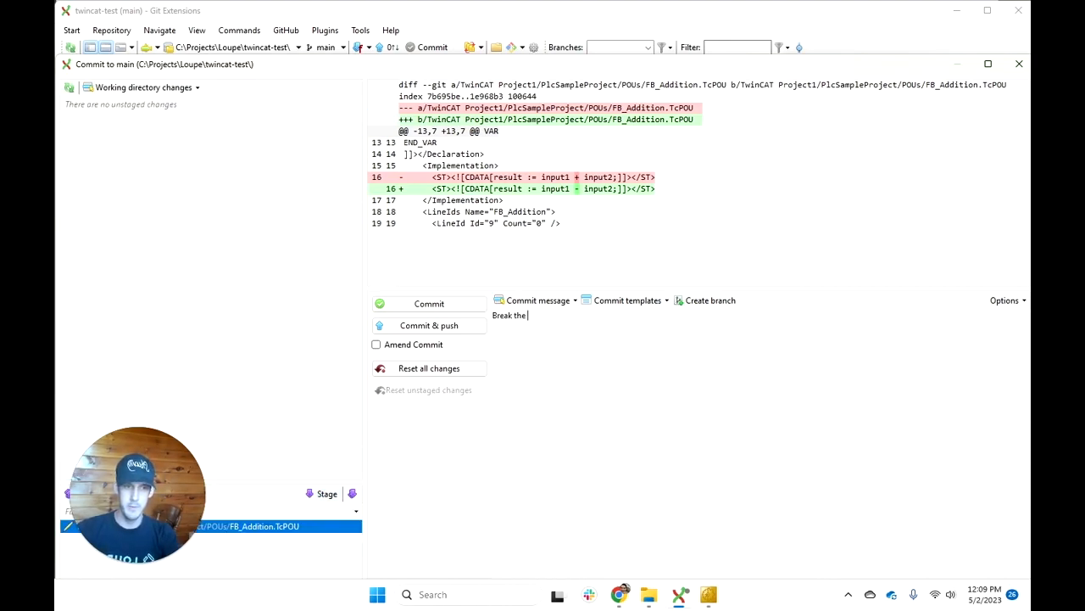
pyautogui.click(427, 303)
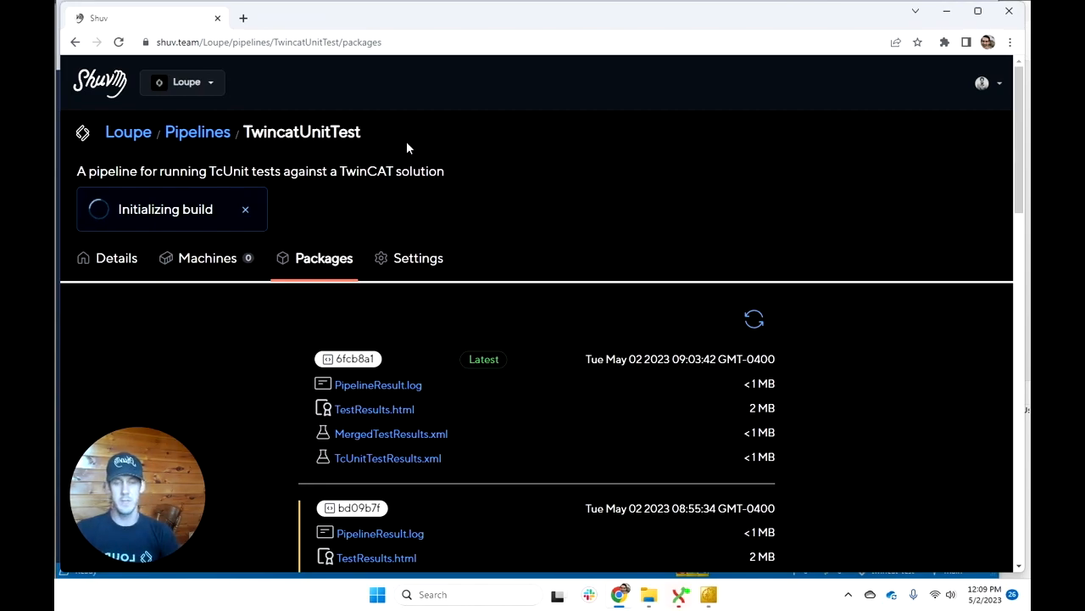
pyautogui.moveTo(270, 202)
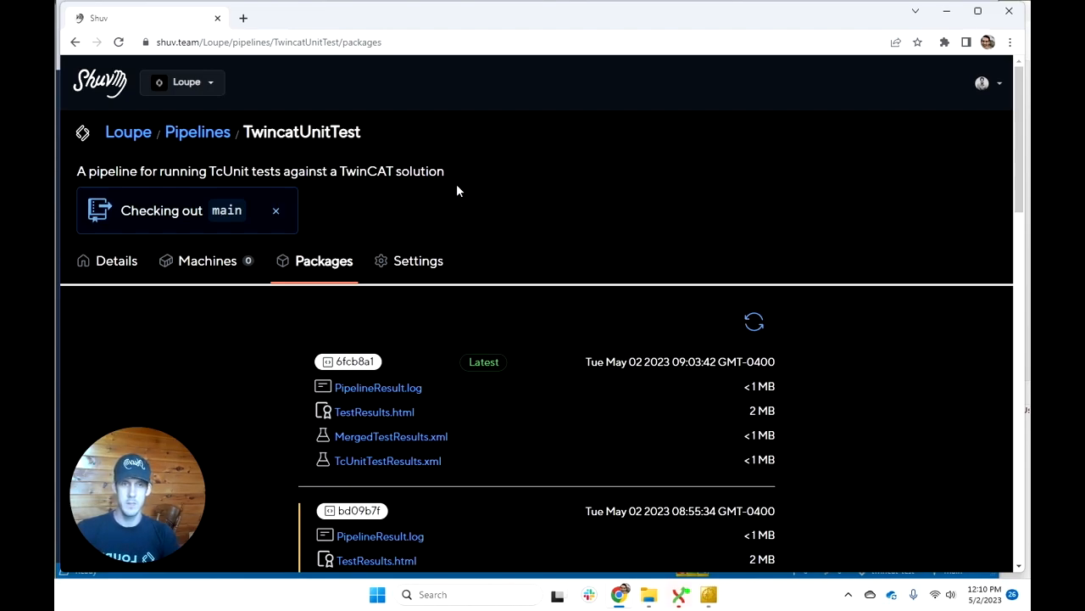
pyautogui.moveTo(475, 190)
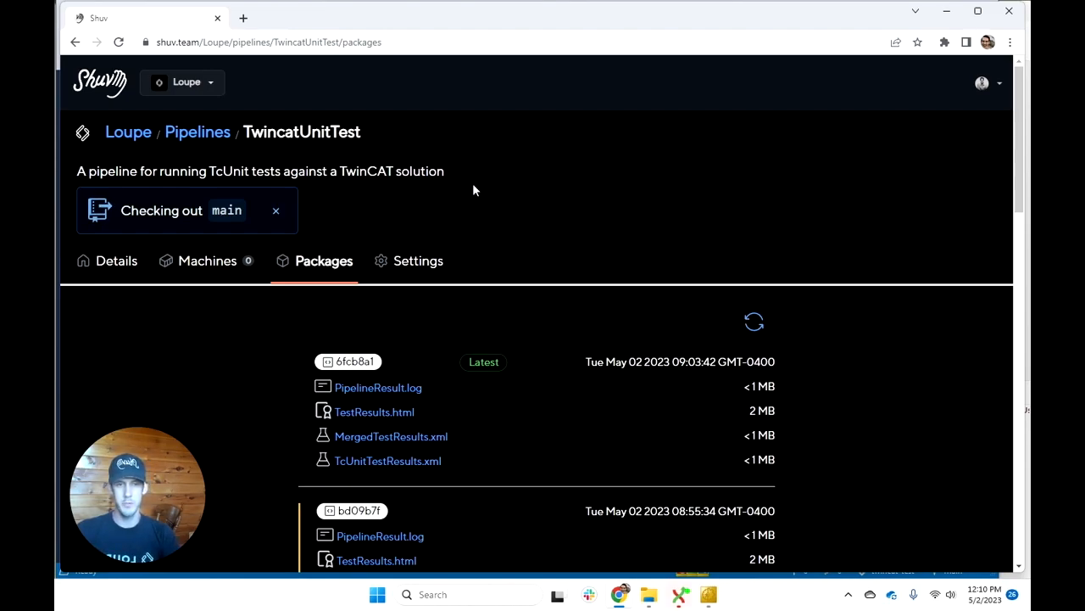
pyautogui.moveTo(551, 178)
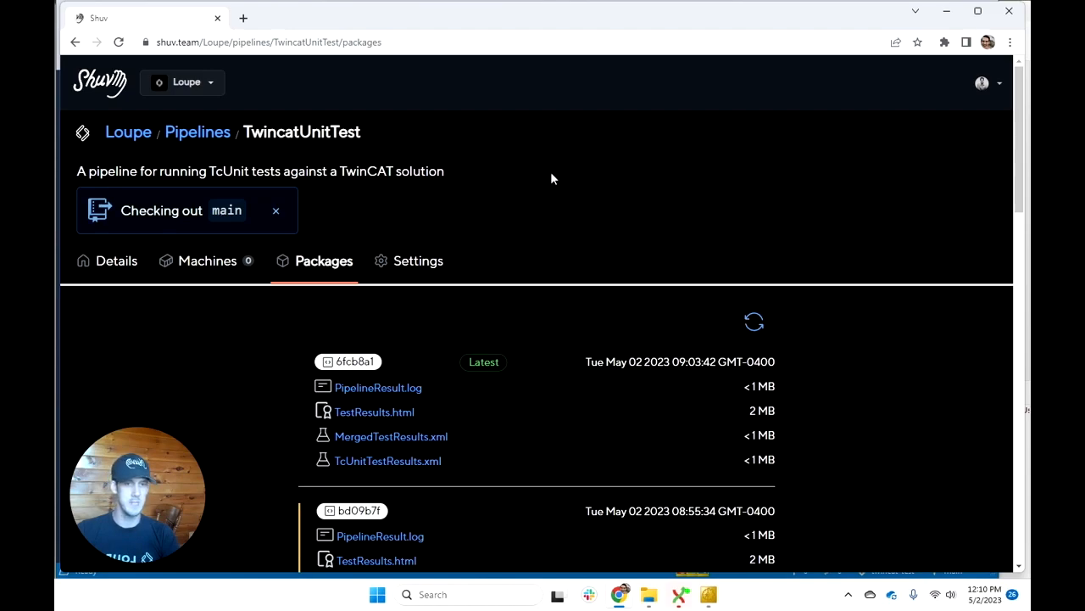
pyautogui.moveTo(543, 162)
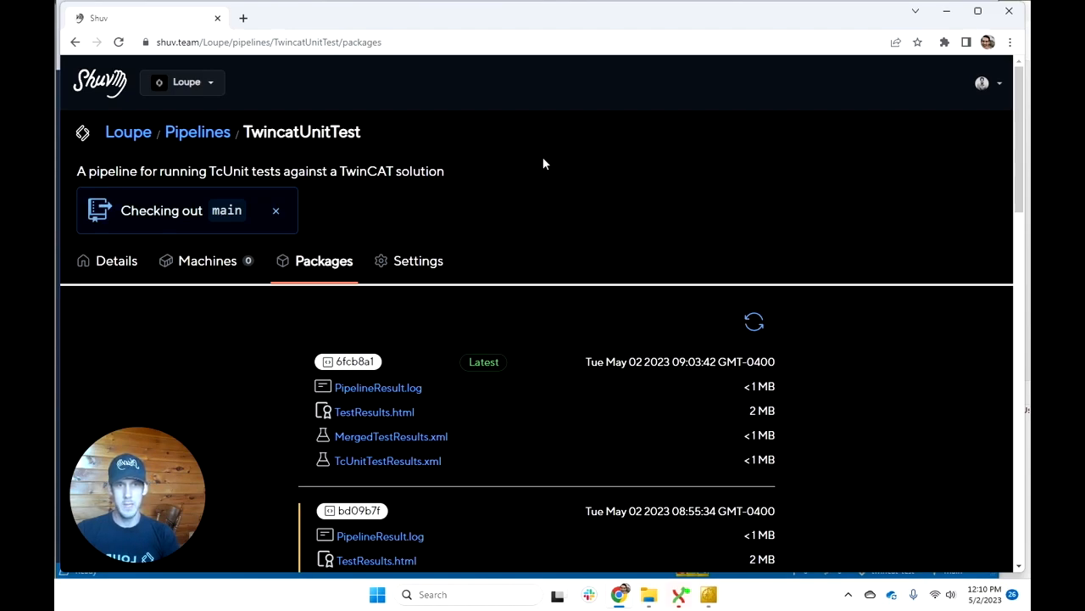
pyautogui.moveTo(376, 136)
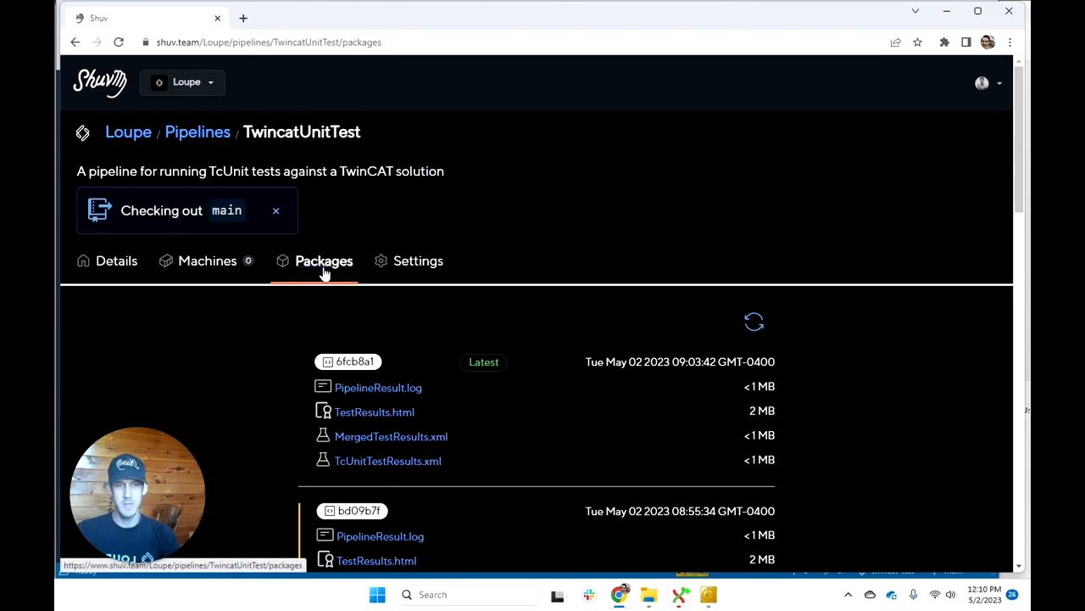
pyautogui.moveTo(645, 225)
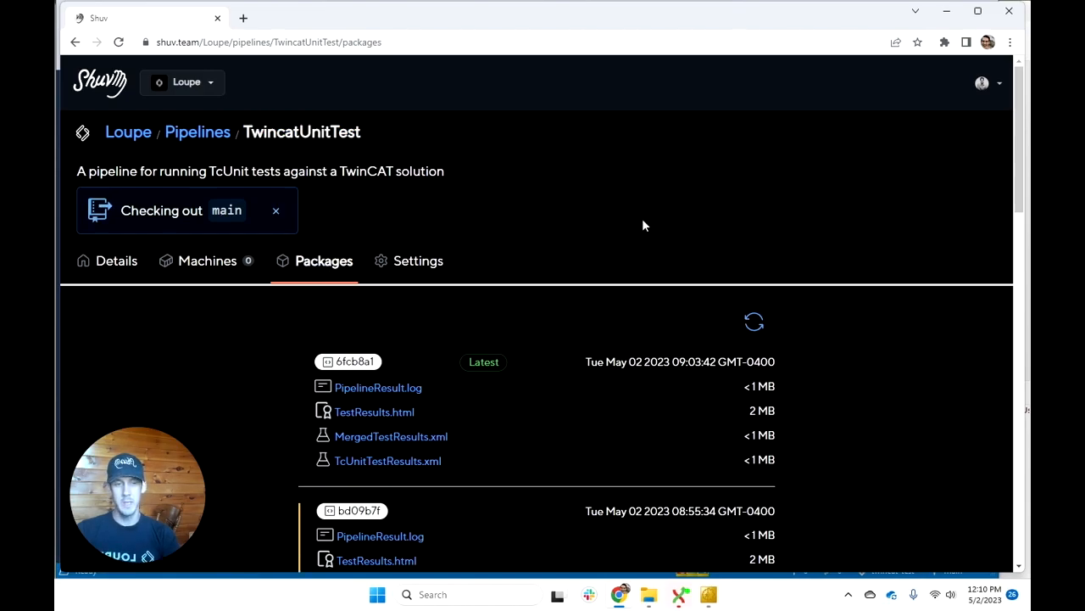
pyautogui.scroll(-3)
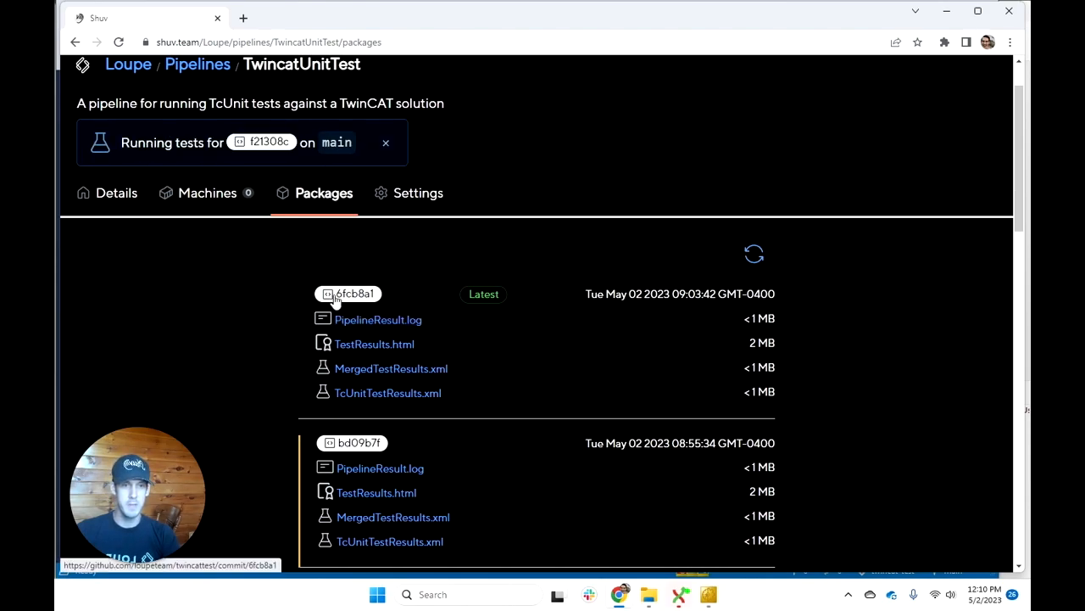
pyautogui.moveTo(349, 293)
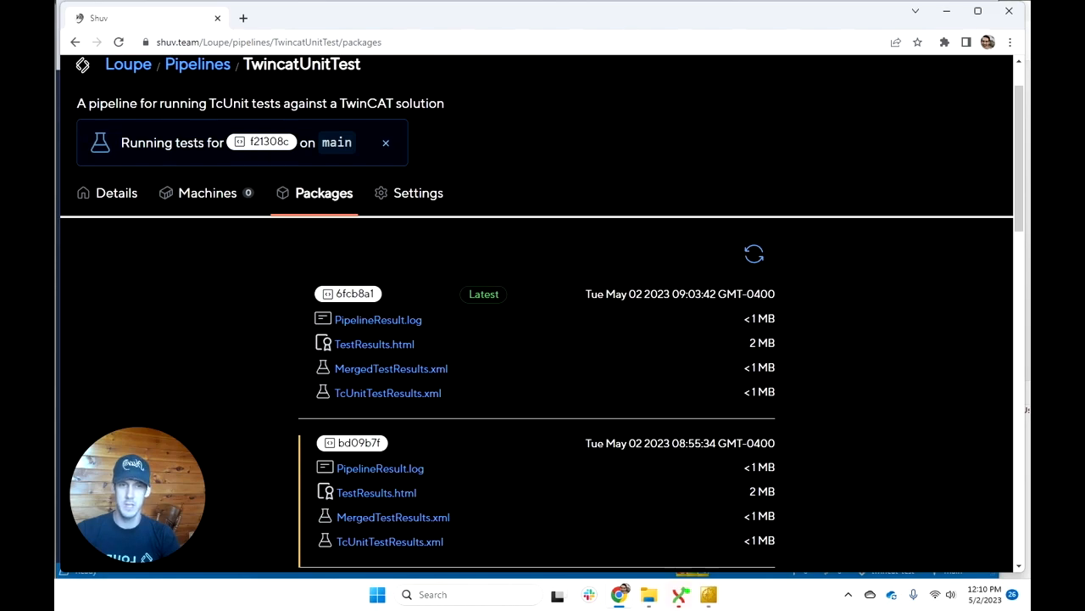
pyautogui.moveTo(348, 294)
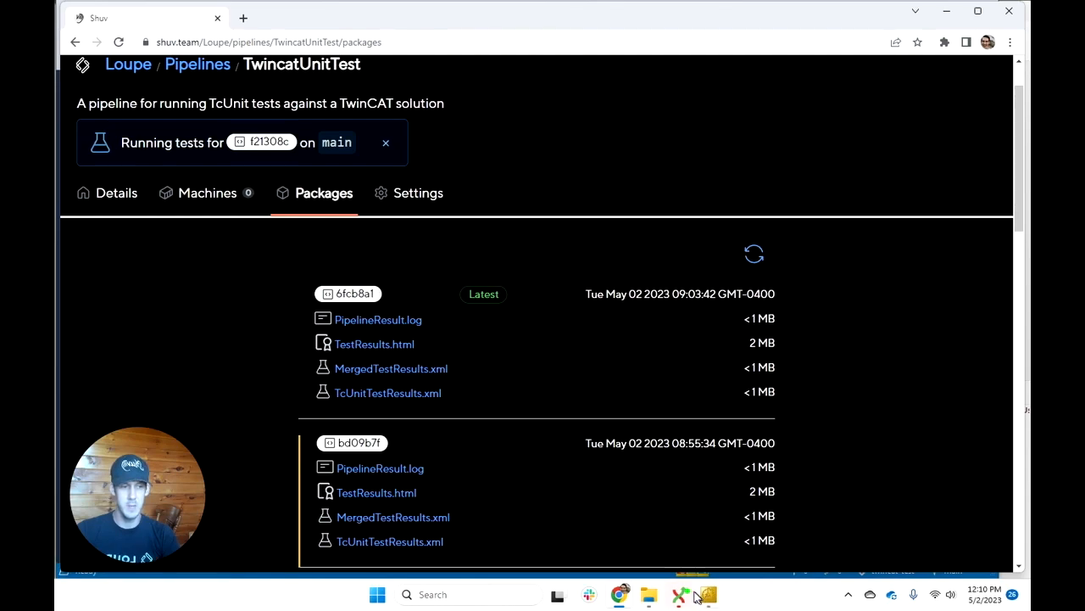
# - Inspect the Break the FUB commit's FB_Addition.TcPOU diff and open that commit on GitHub
pyautogui.click(680, 594)
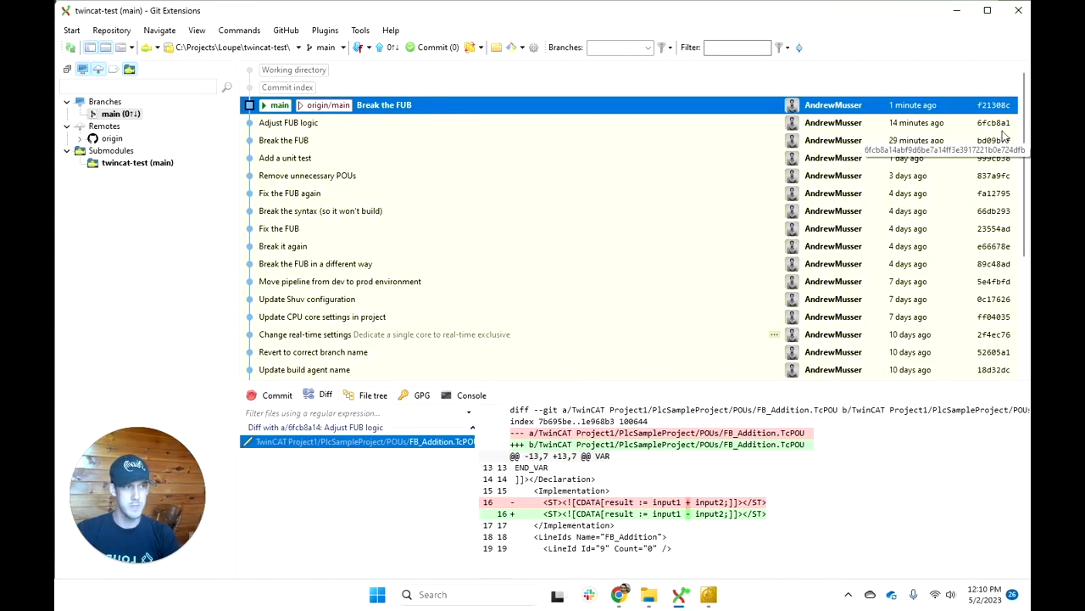
pyautogui.click(288, 122)
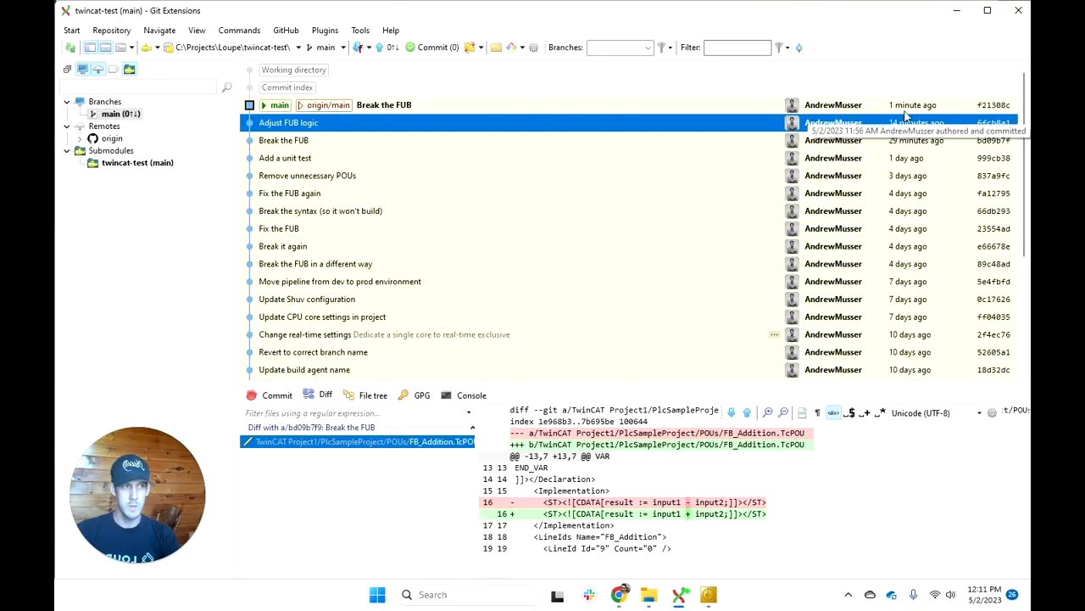
pyautogui.click(384, 105)
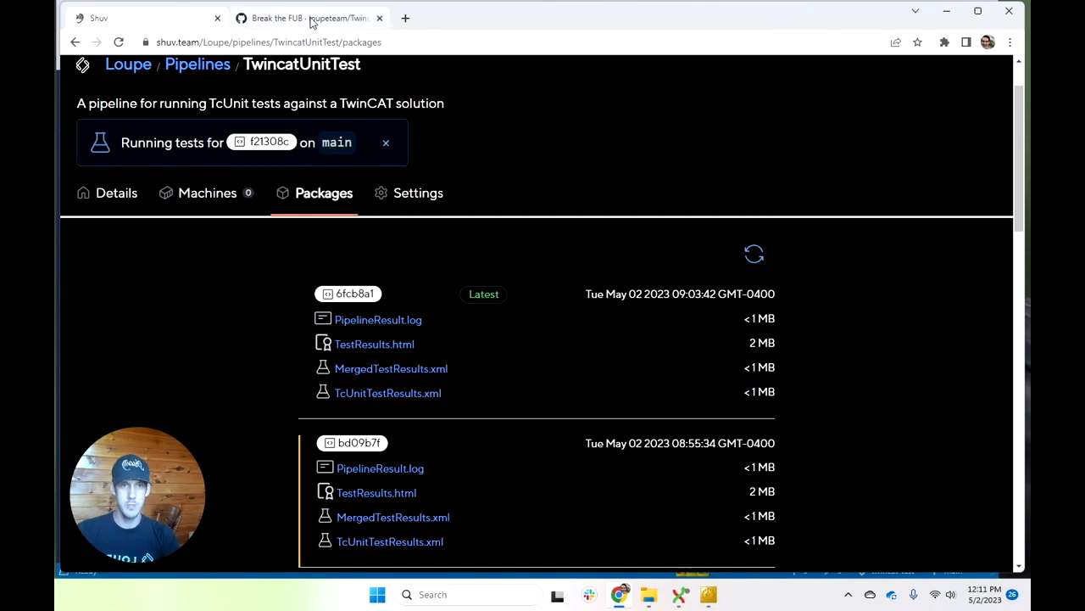
# - View commit f21308c on GitHub, then return to the Shuv pipeline packages page
pyautogui.click(308, 17)
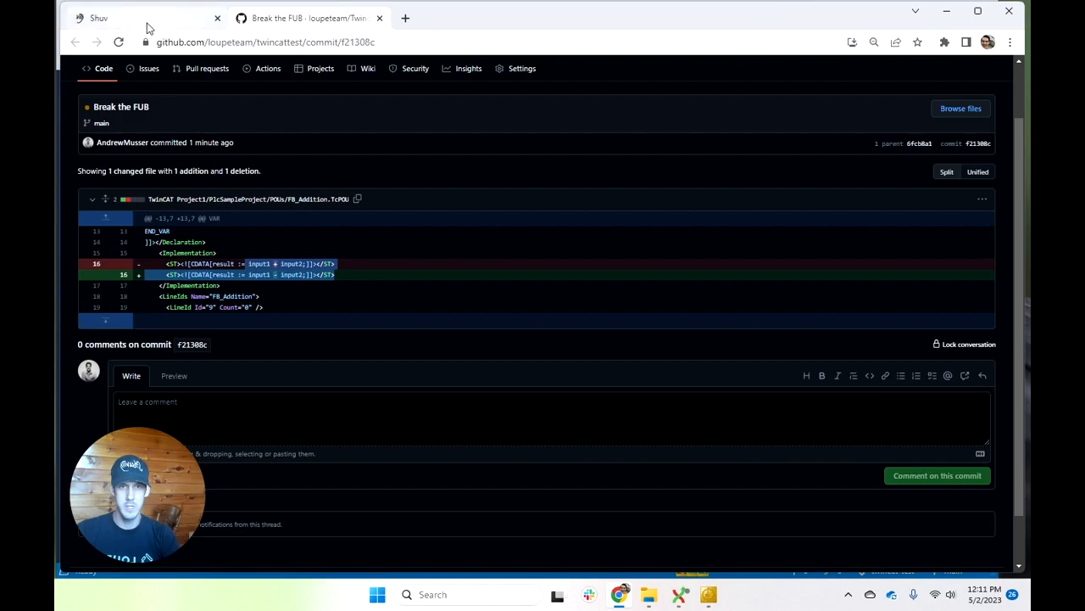
pyautogui.click(99, 17)
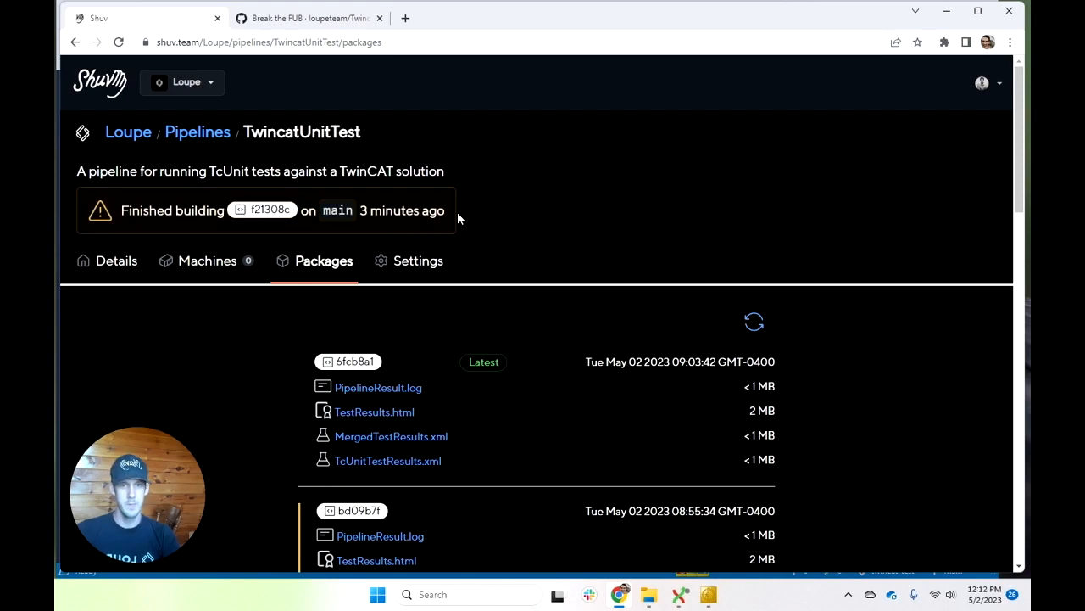
pyautogui.moveTo(441, 232)
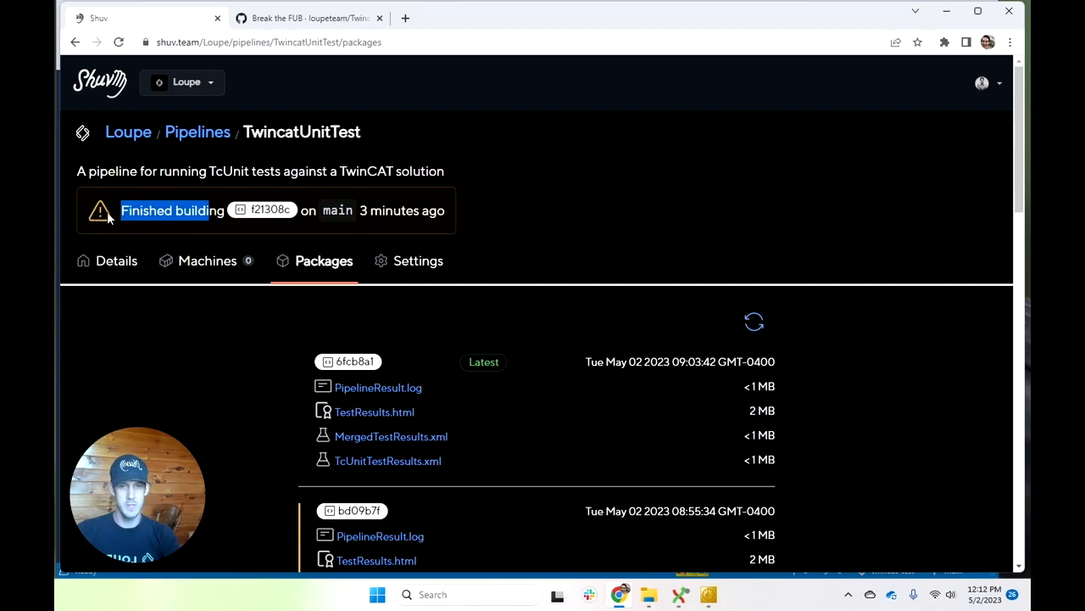
pyautogui.moveTo(852, 292)
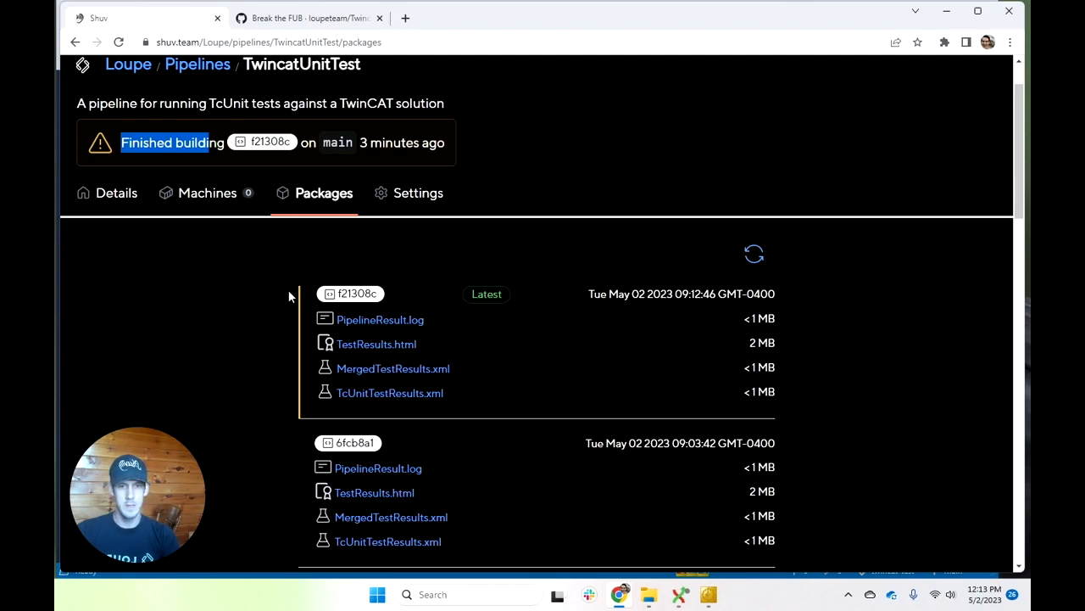
pyautogui.moveTo(305, 418)
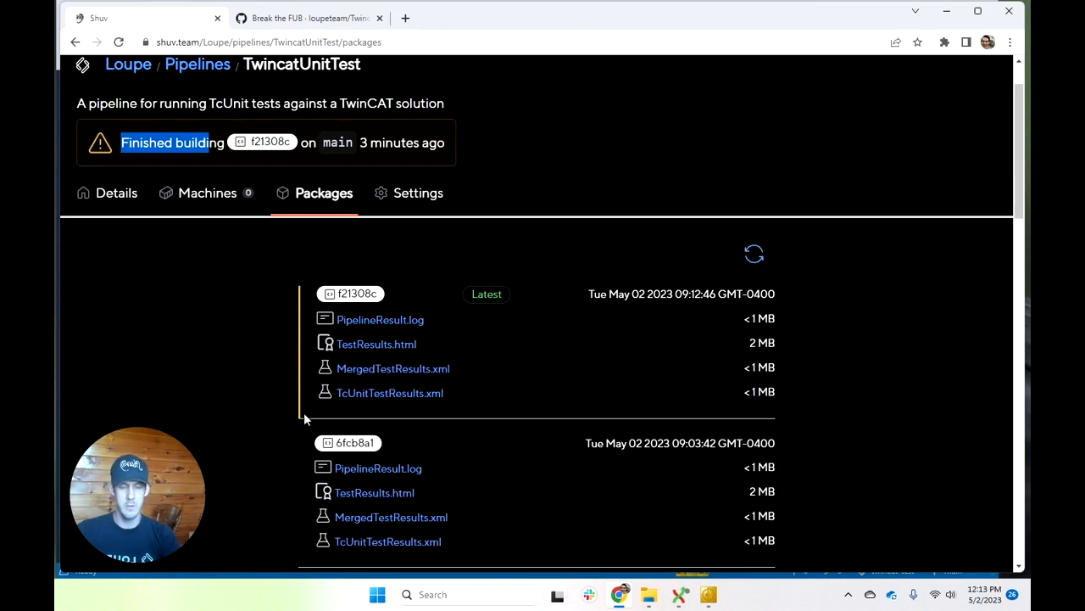
pyautogui.moveTo(295, 421)
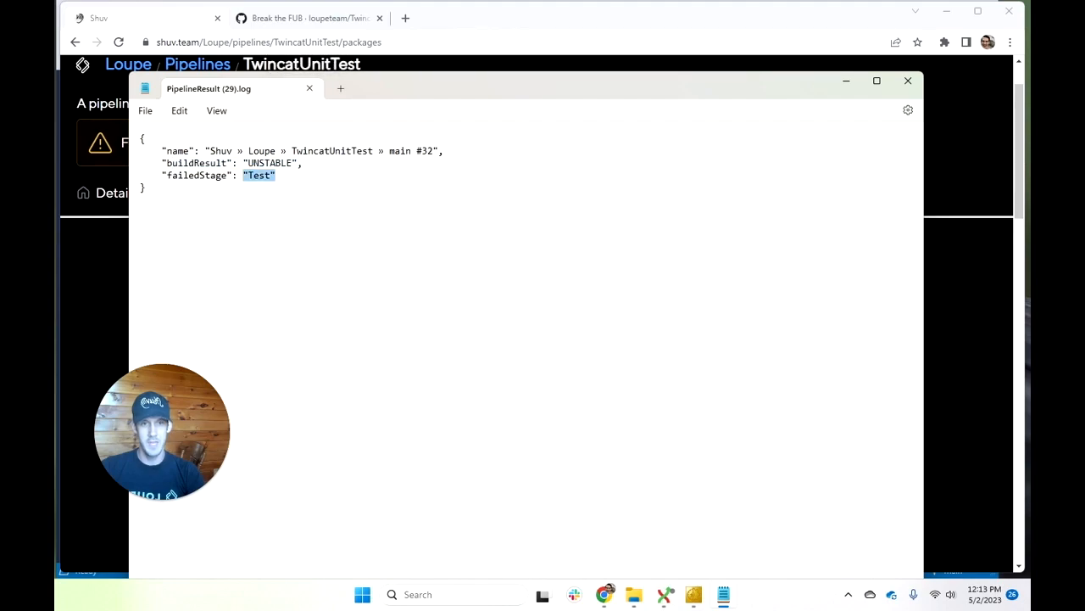
# - Close PipelineResult.log after reading its UNSTABLE result and failed Test stage
pyautogui.click(909, 81)
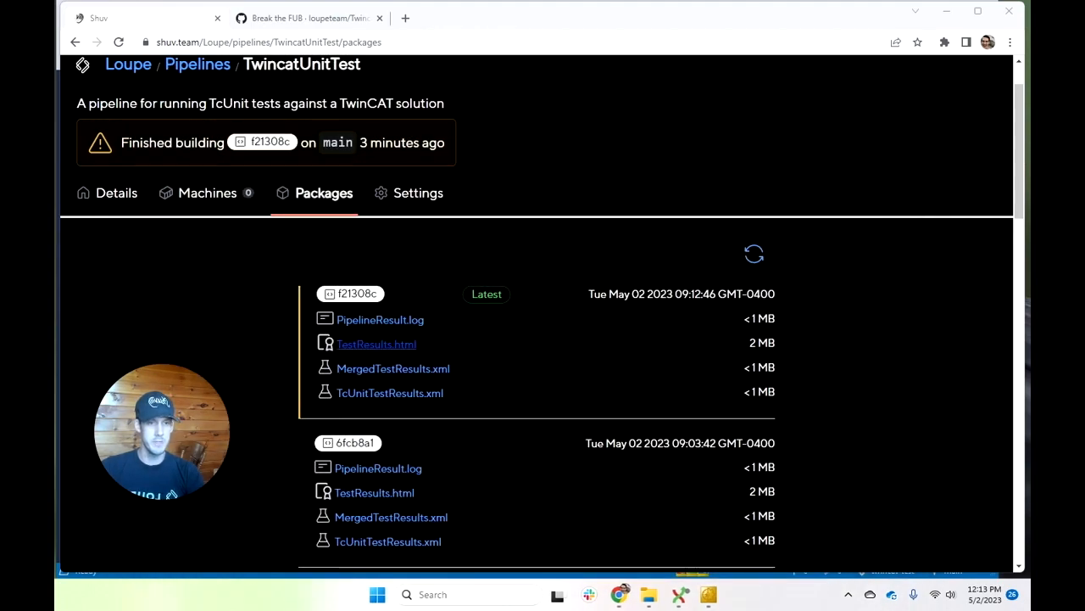
# - Show TestResults.html for f21308c: TwoPlusTwoEqualsFour failed, ZeroPlusZeroEqualsZero passed
pyautogui.click(376, 342)
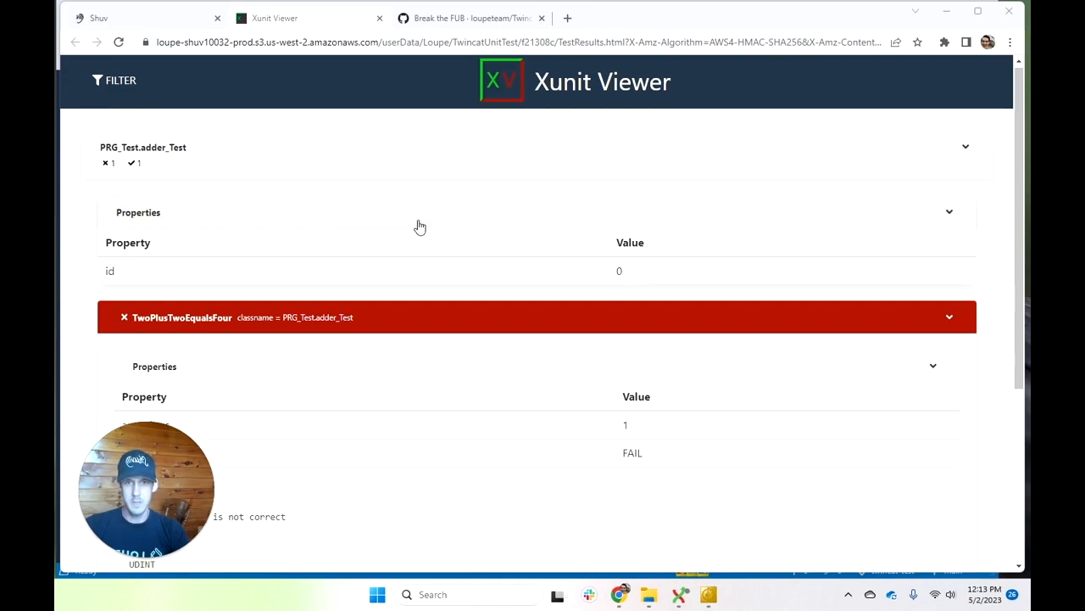
pyautogui.scroll(-3)
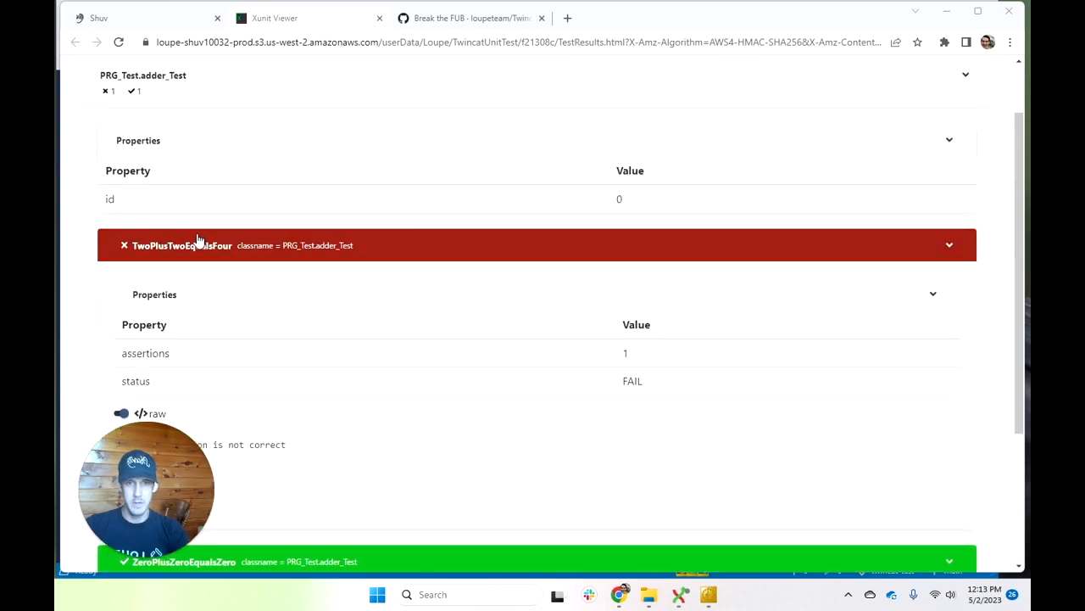
pyautogui.scroll(-3)
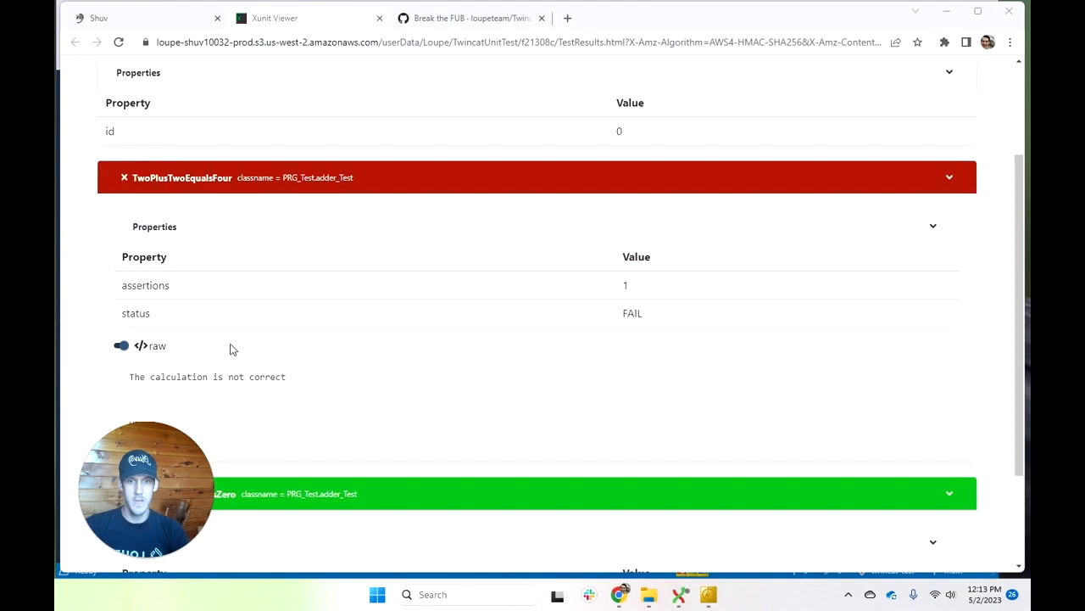
pyautogui.scroll(-3)
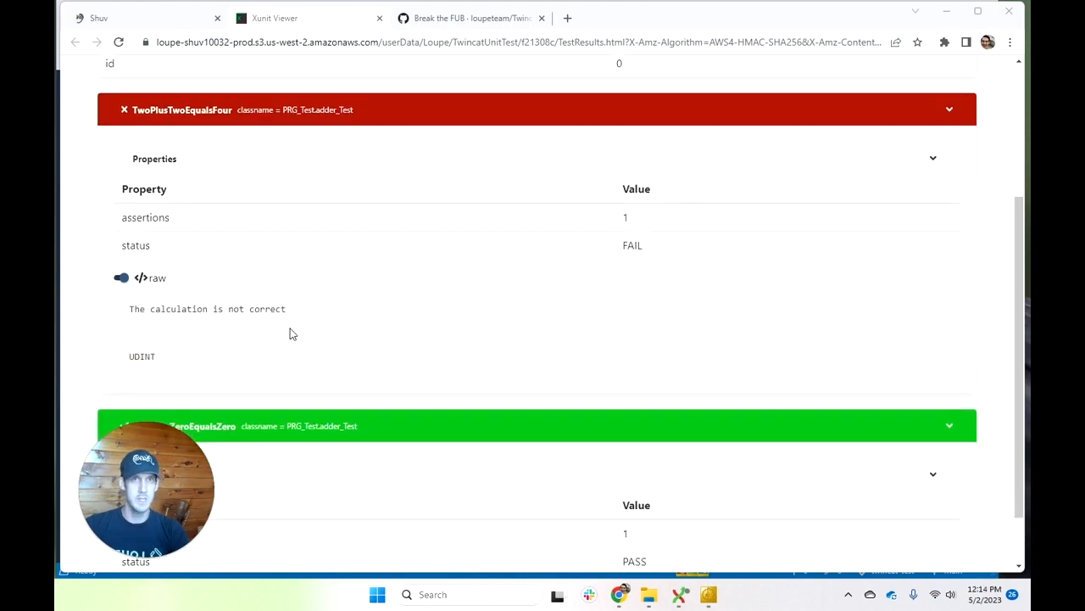
pyautogui.moveTo(275, 332)
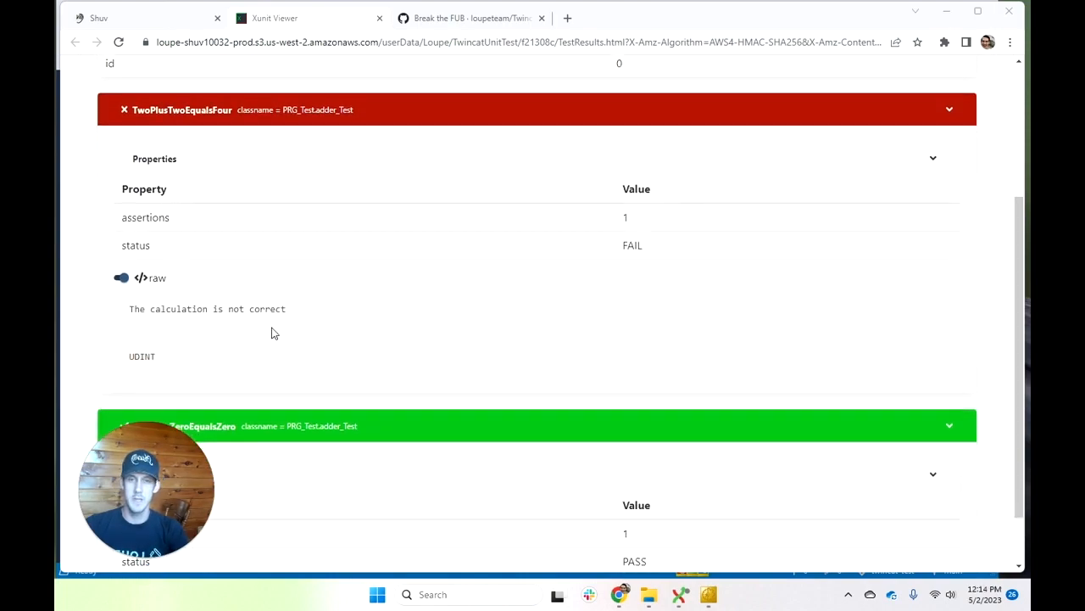
pyautogui.scroll(-3)
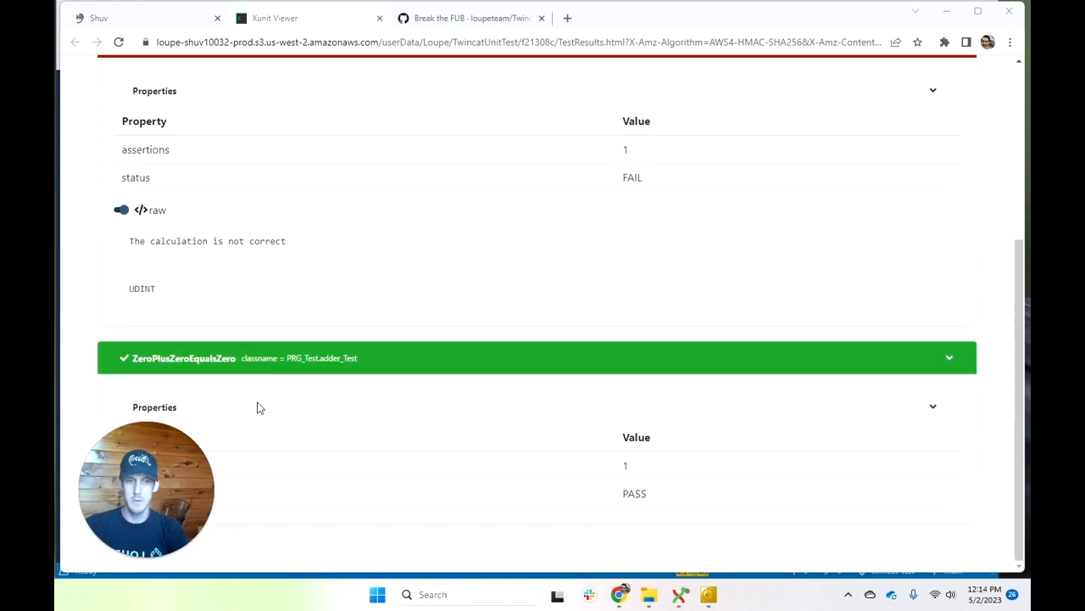